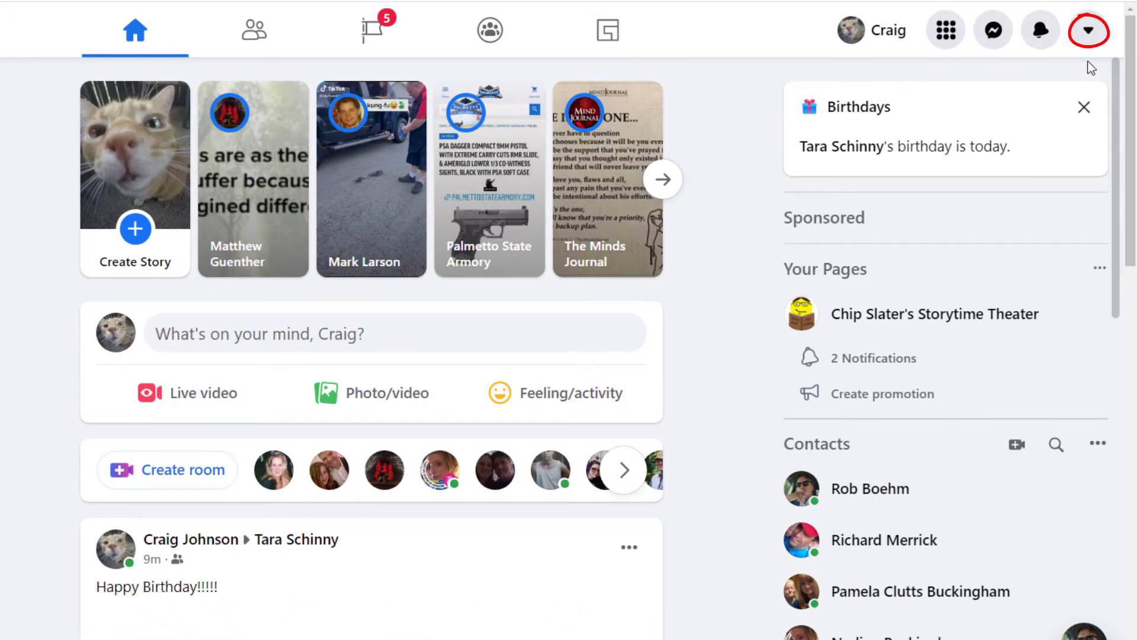
Open the Display & Accessibility settings from the top-right account menu
left_click(1088, 30)
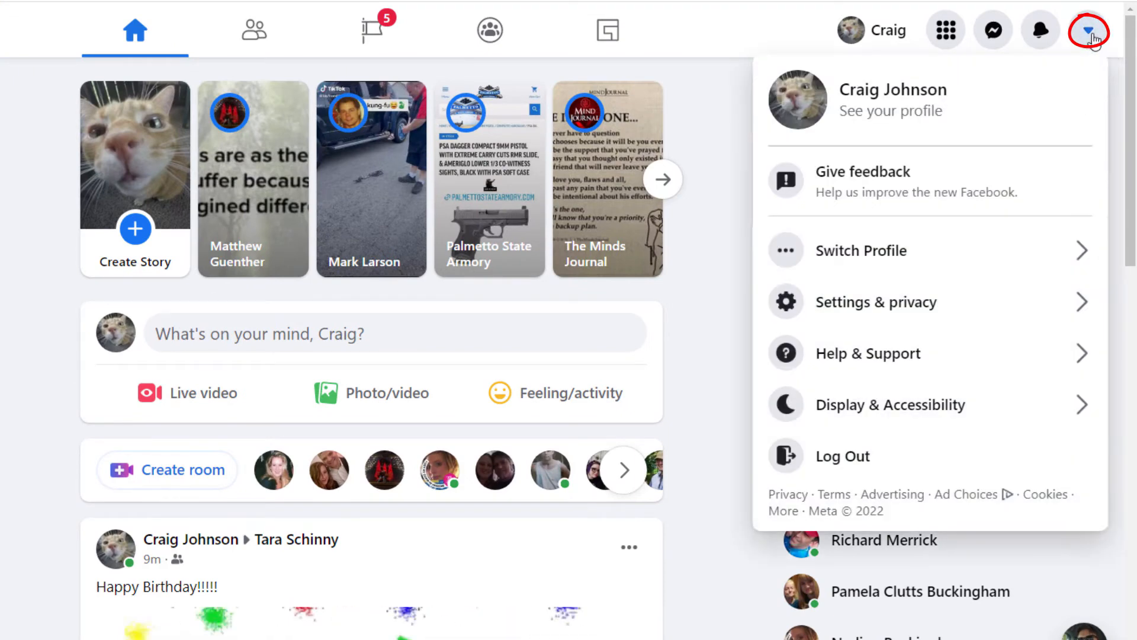
mouse_move(936, 362)
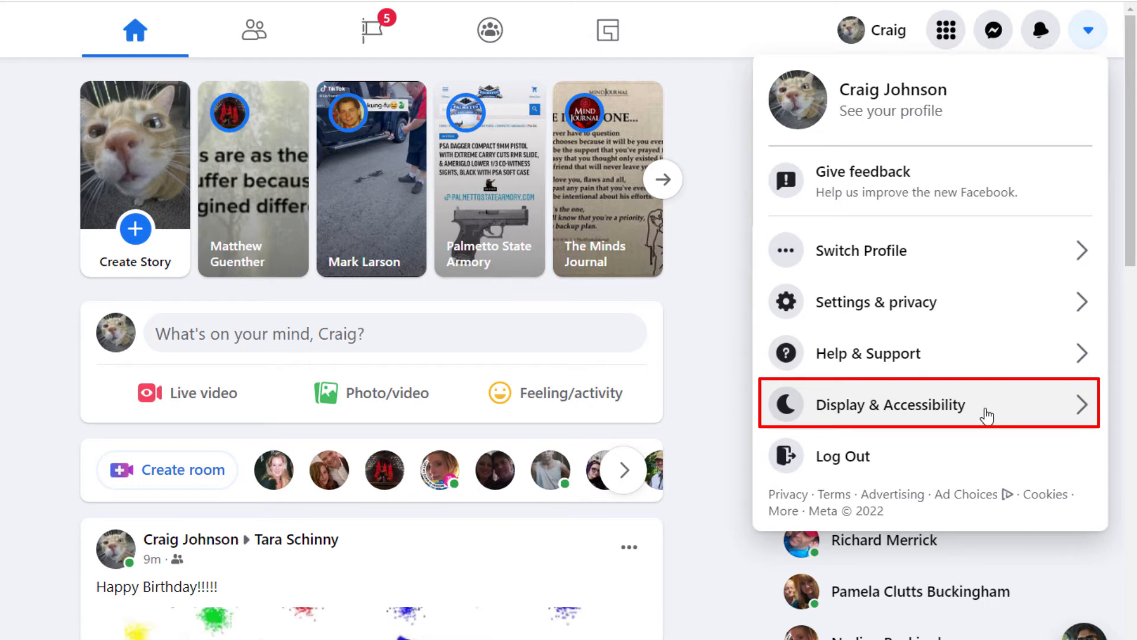
left_click(891, 404)
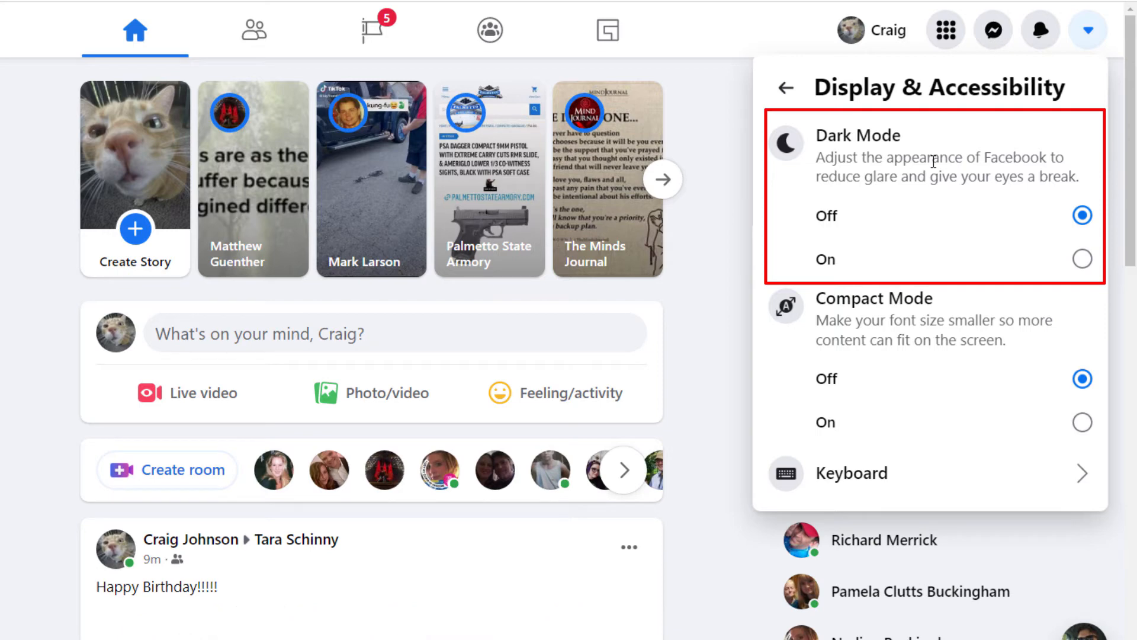
mouse_move(959, 179)
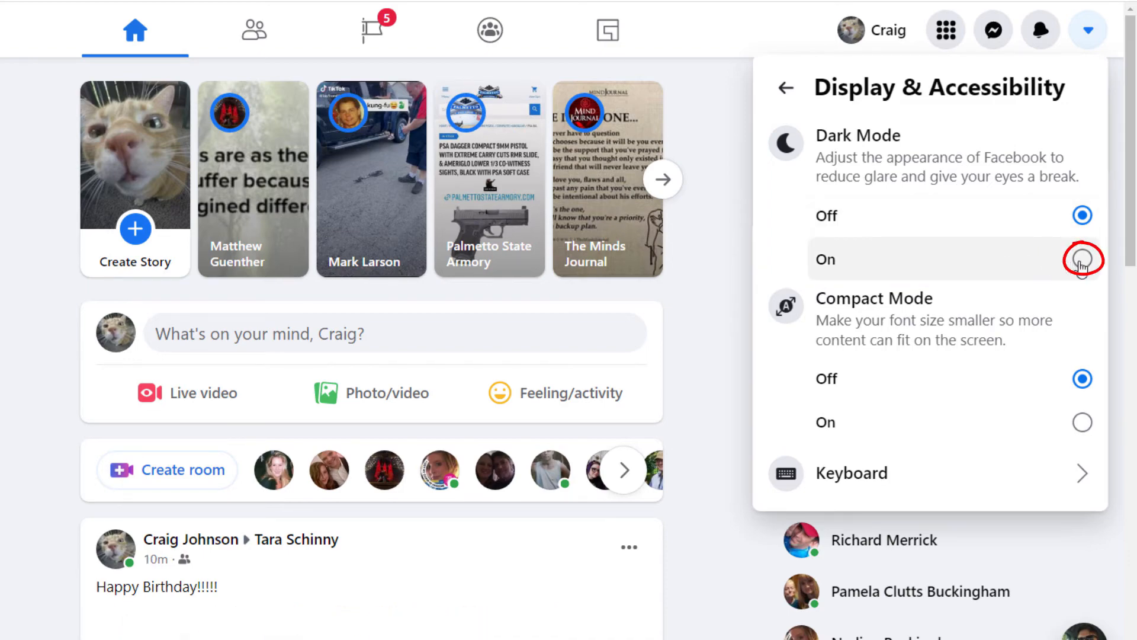
Set Dark Mode to On in Display & Accessibility
left_click(1082, 259)
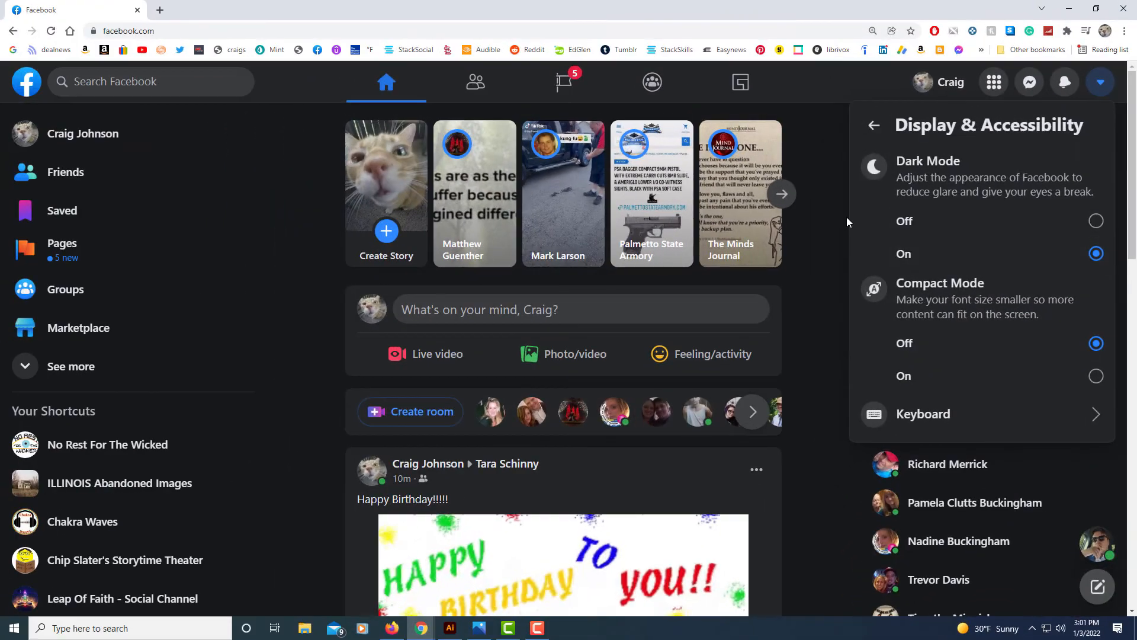